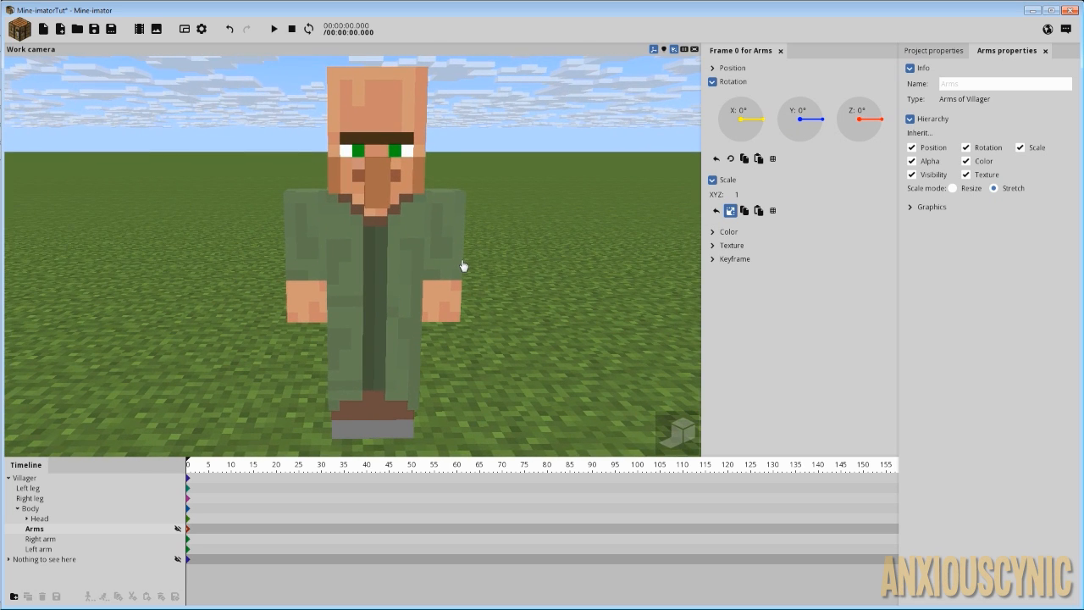
mouse_move(437, 281)
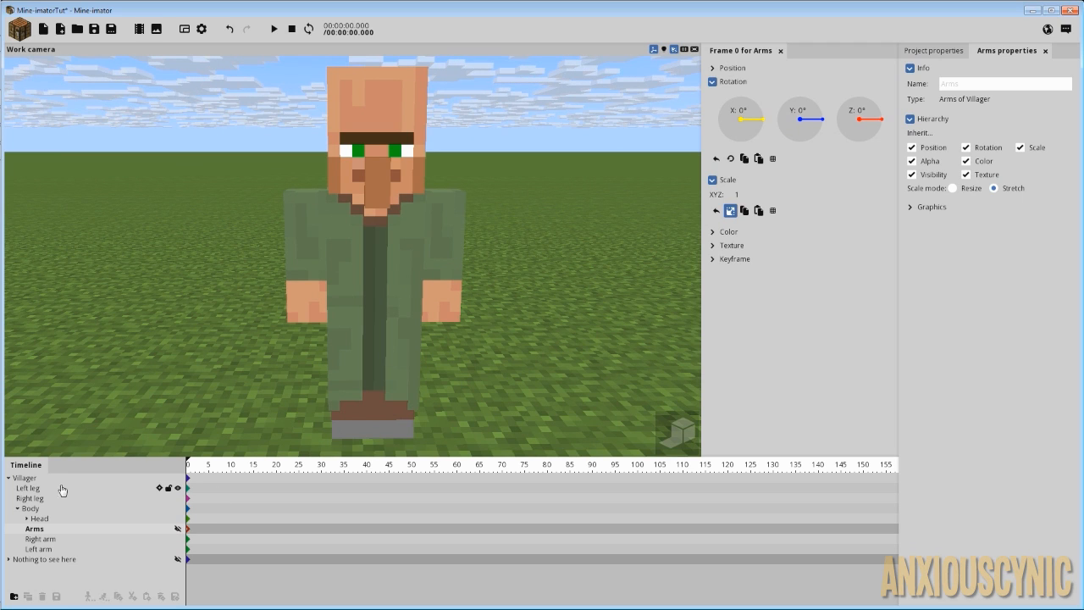
mouse_move(178, 532)
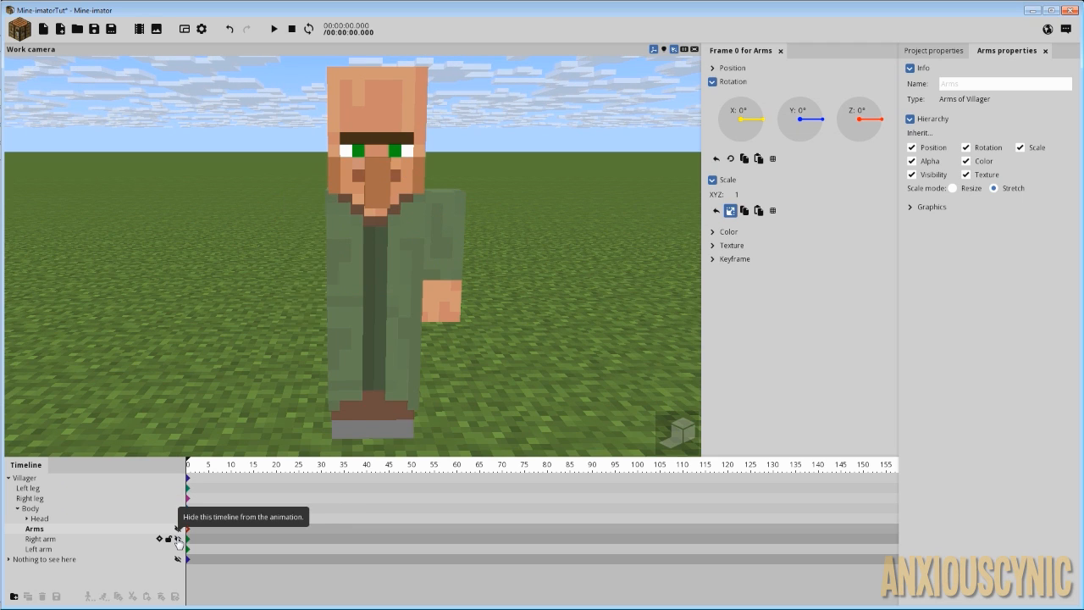
Create a new Villager character from the Character model list.
left_click(34, 529)
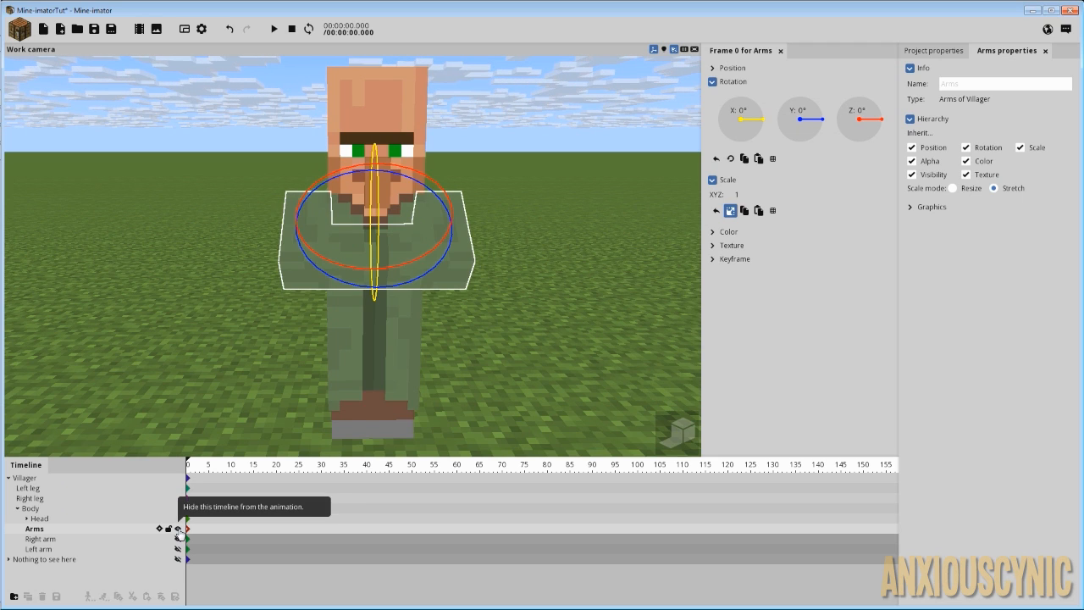
left_click(178, 529)
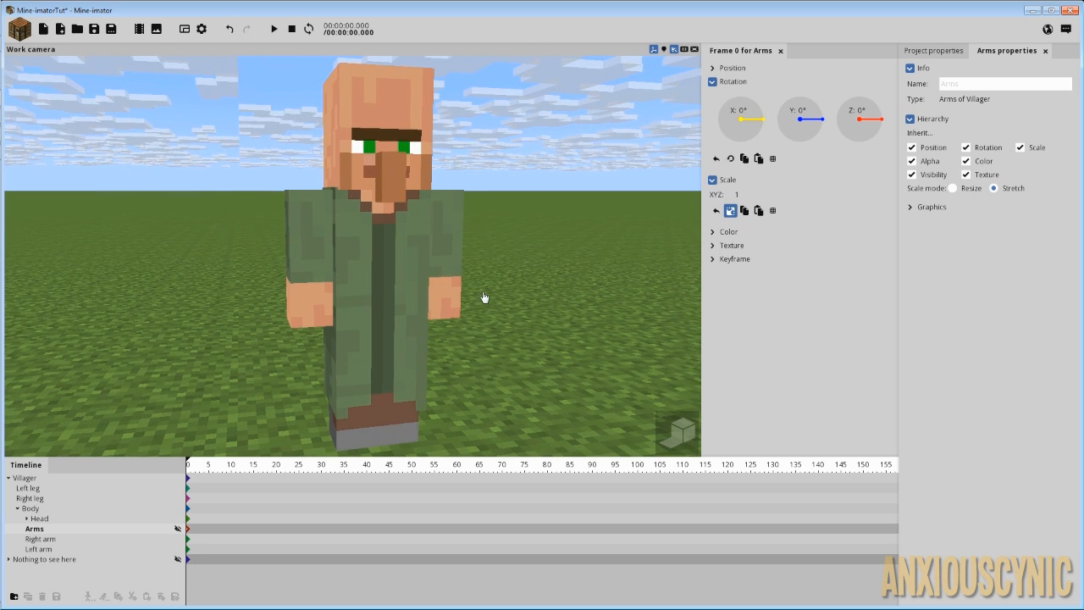
mouse_move(144, 517)
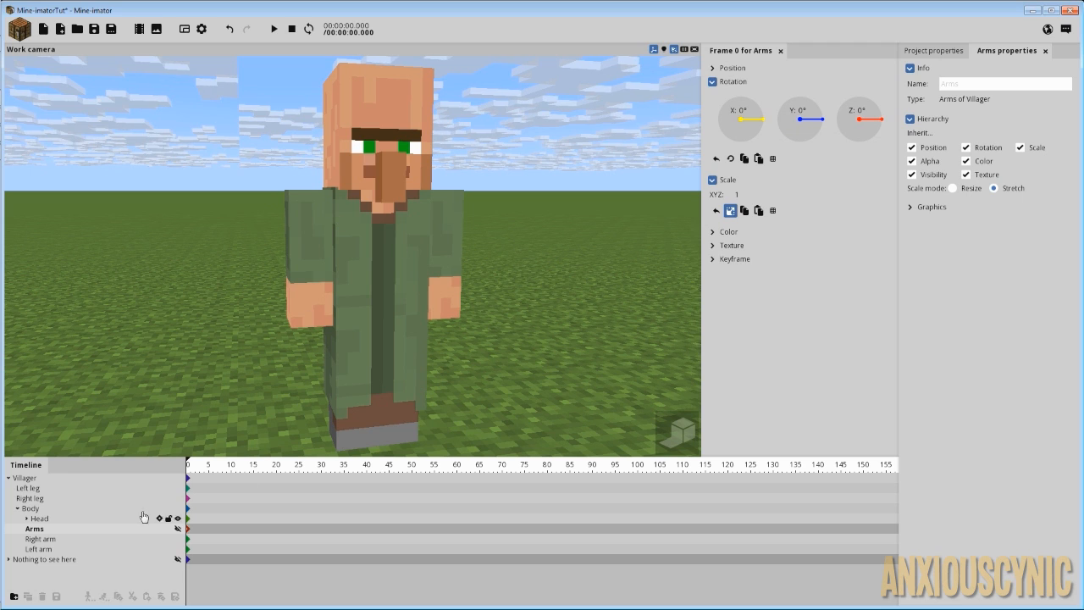
left_click(18, 27)
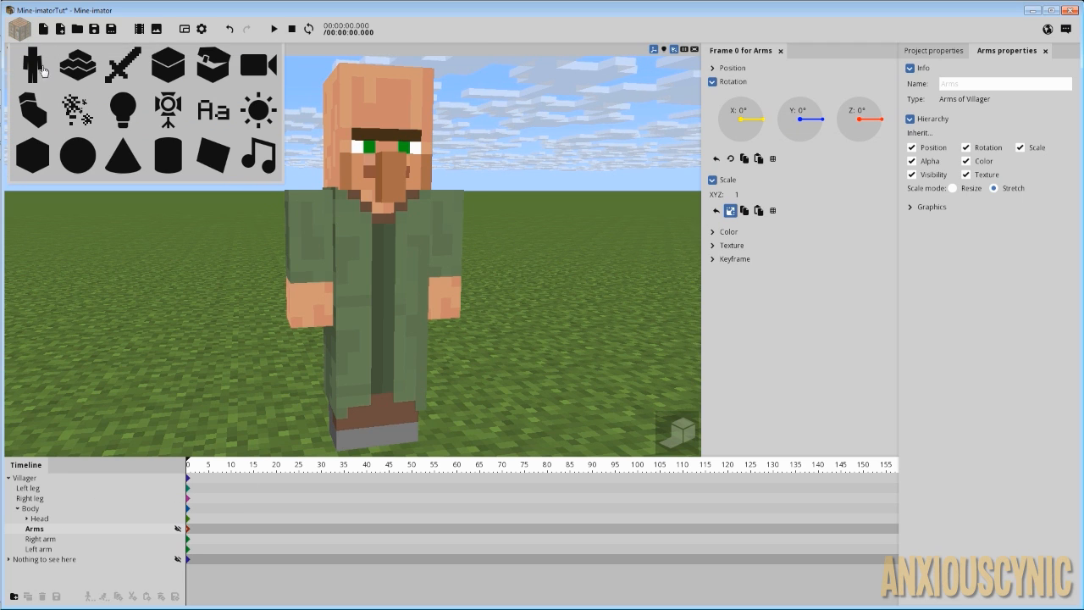
left_click(32, 64)
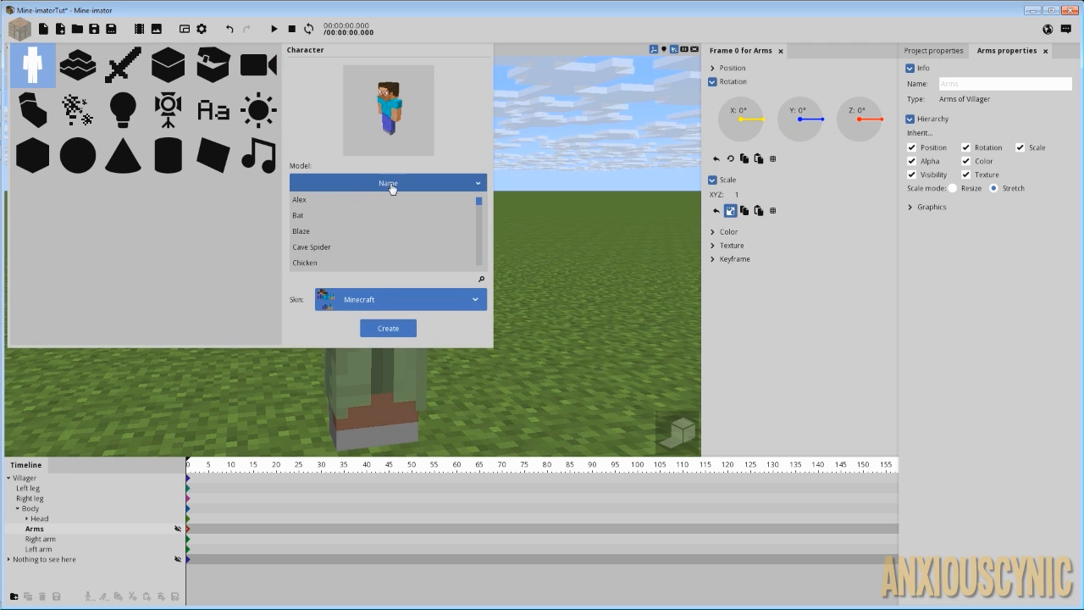
scroll("down", 3)
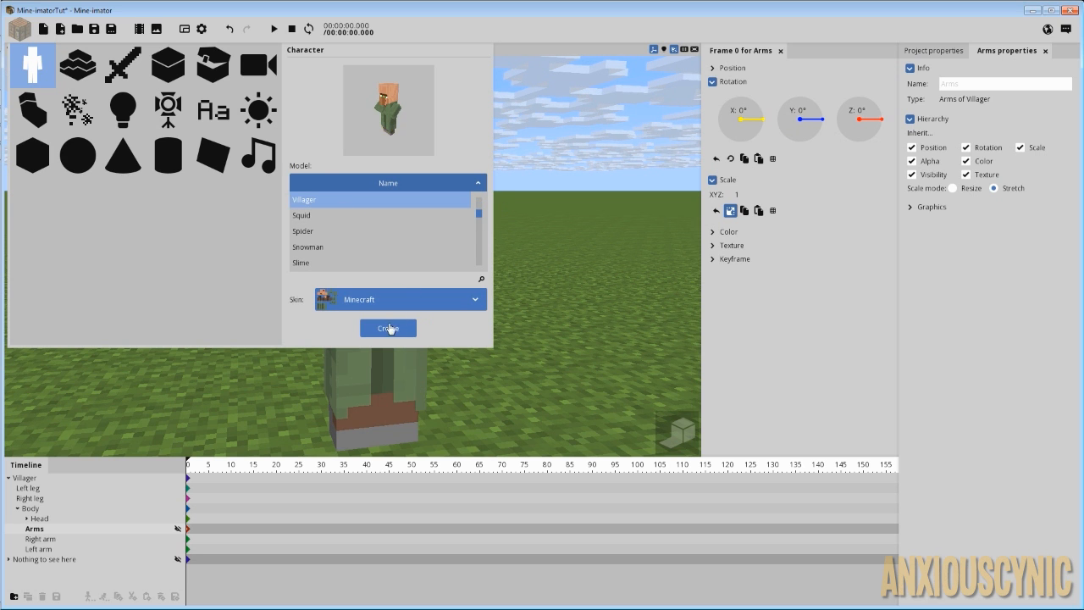
left_click(386, 328)
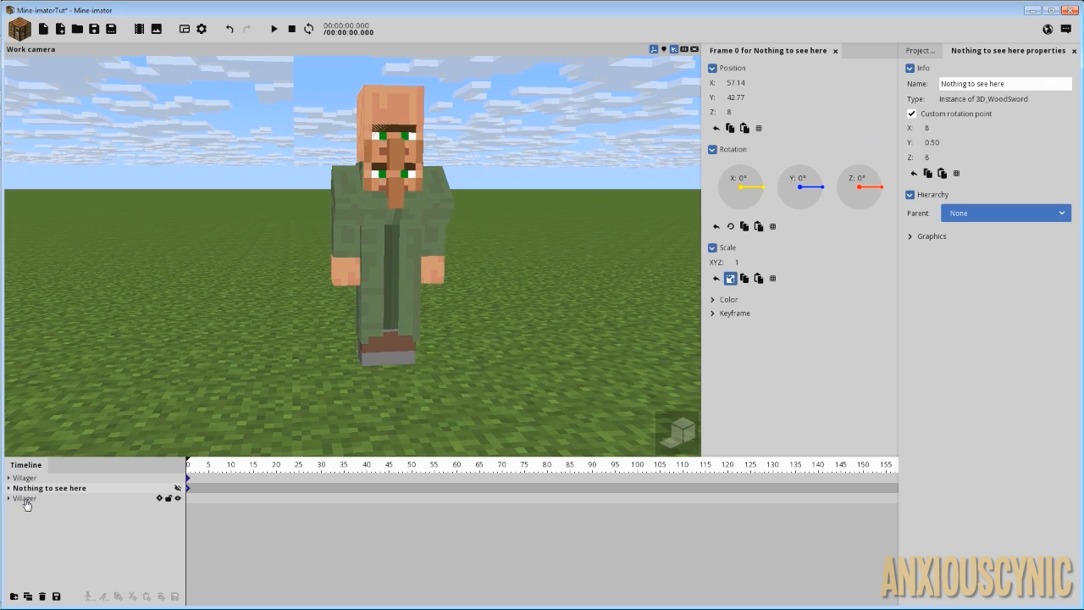
Select the new villager and its crossed-arms part for editing.
left_click(24, 498)
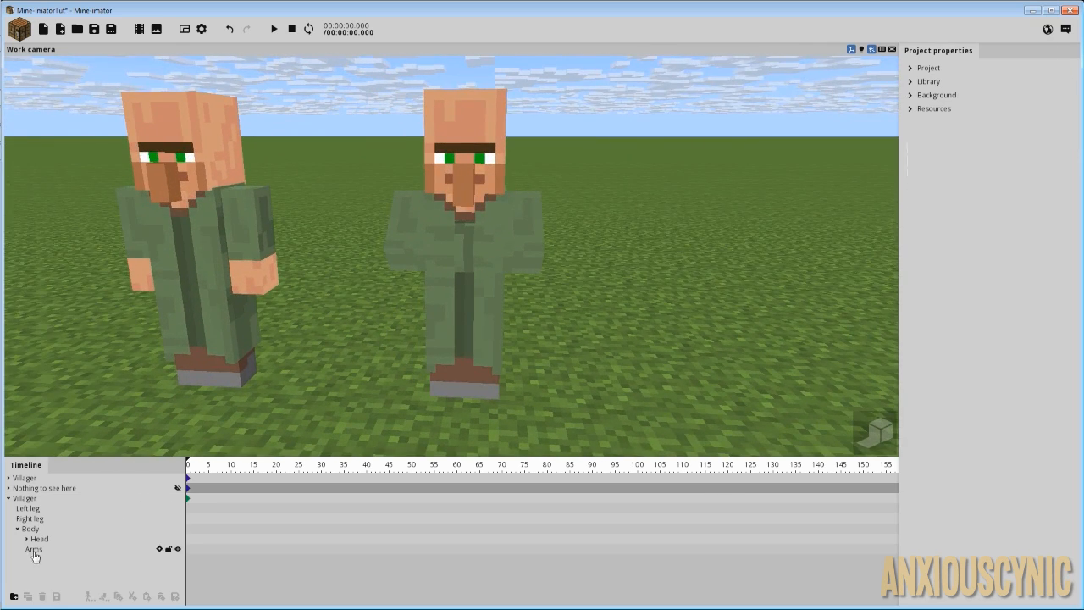
left_click(34, 548)
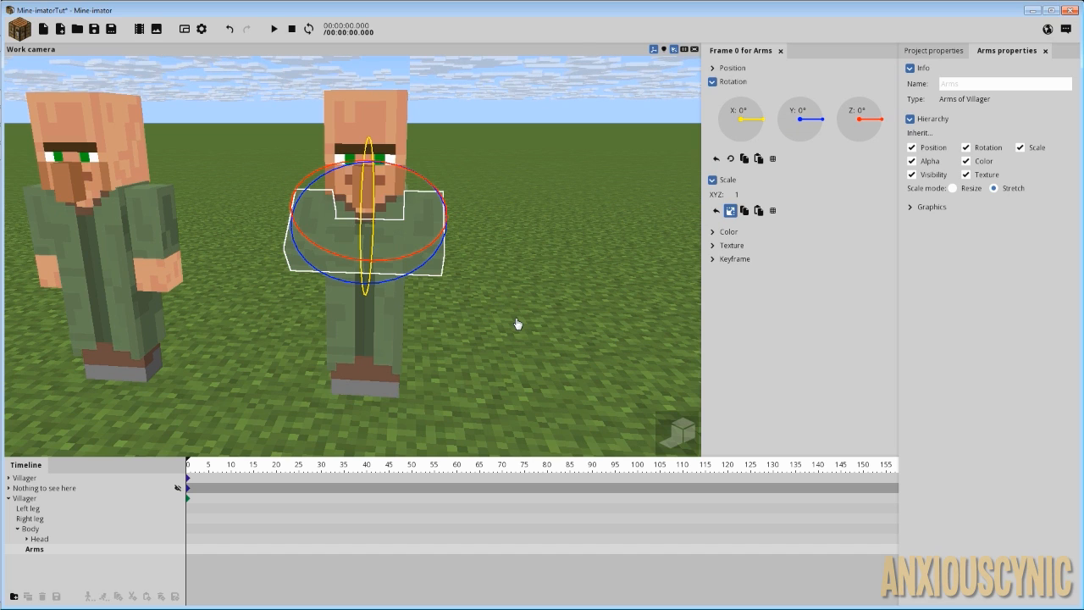
left_click(20, 27)
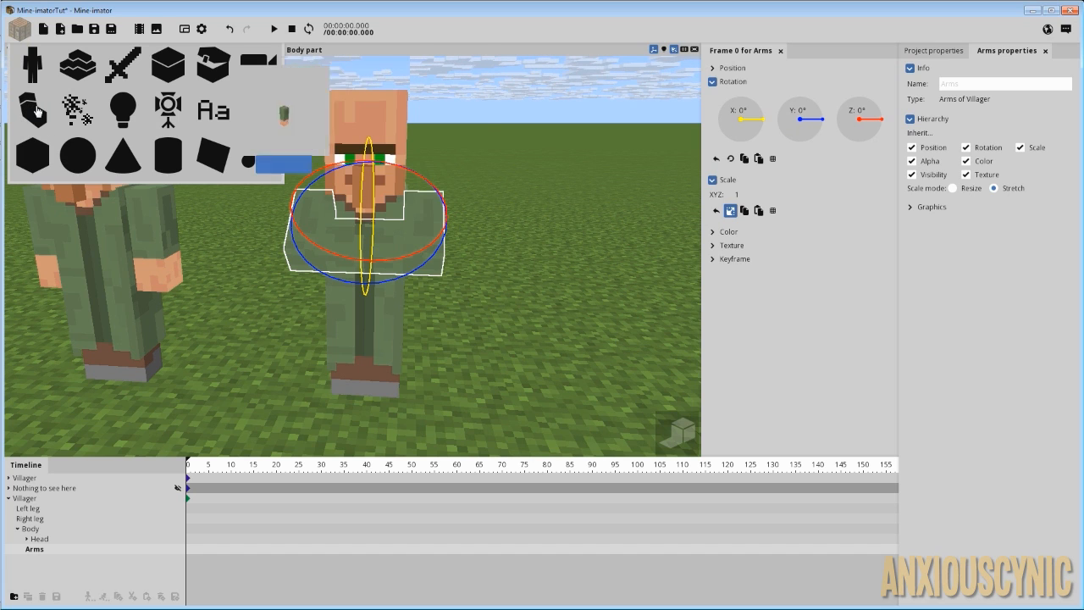
Create a Human Right arm body part textured with VillagerArmSkin.
left_click(32, 108)
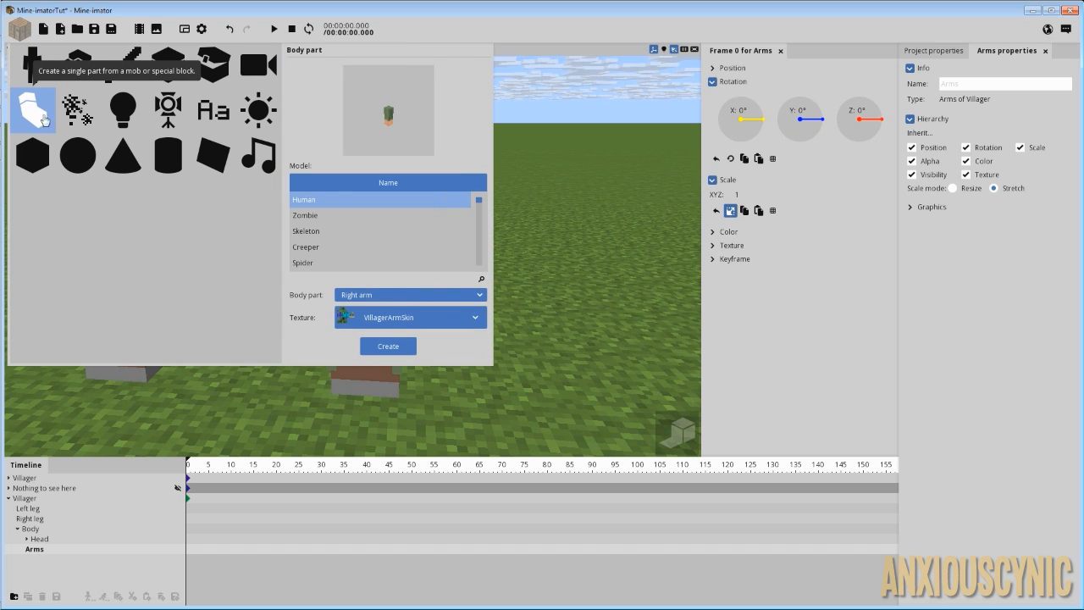
mouse_move(332, 210)
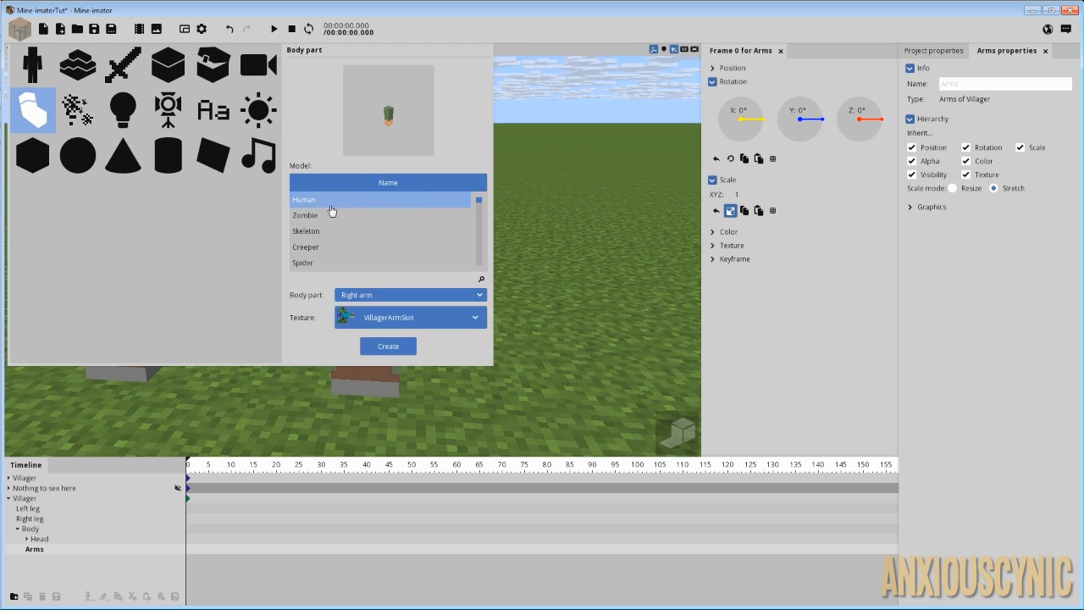
mouse_move(414, 193)
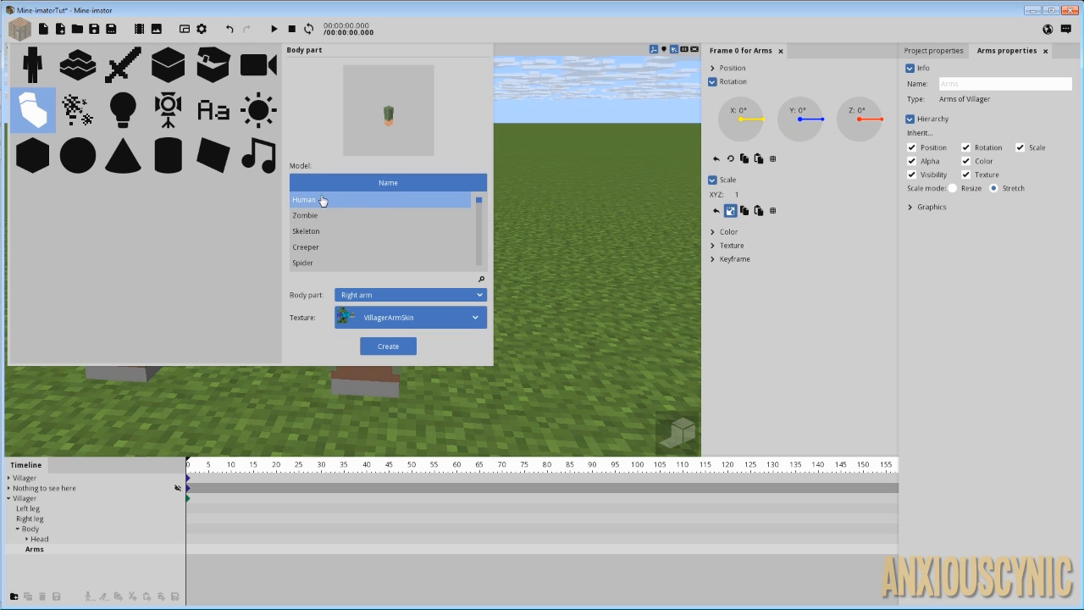
left_click(410, 295)
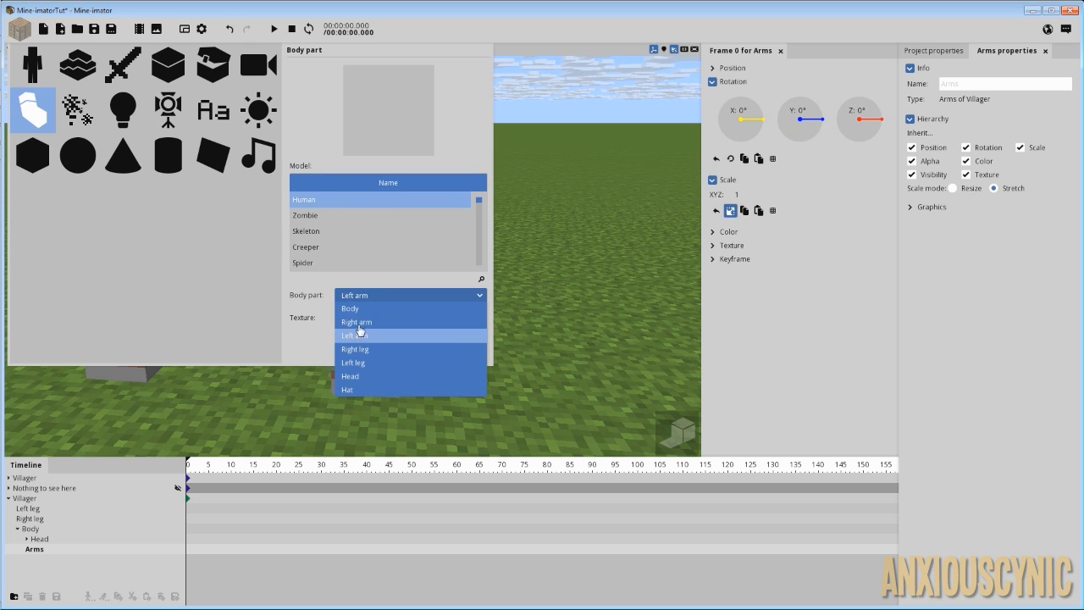
left_click(356, 322)
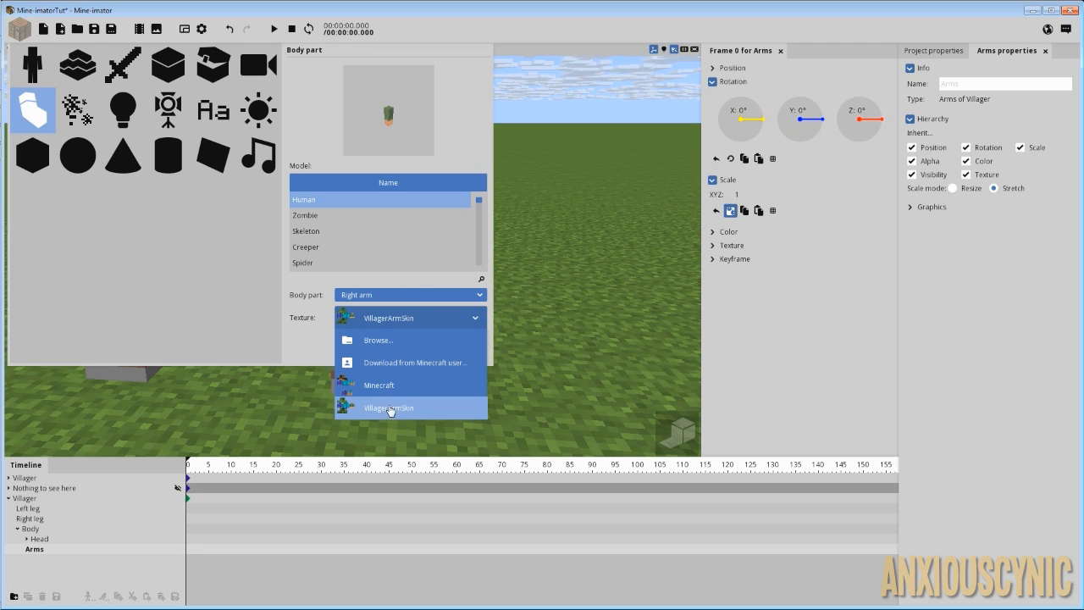
mouse_move(371, 338)
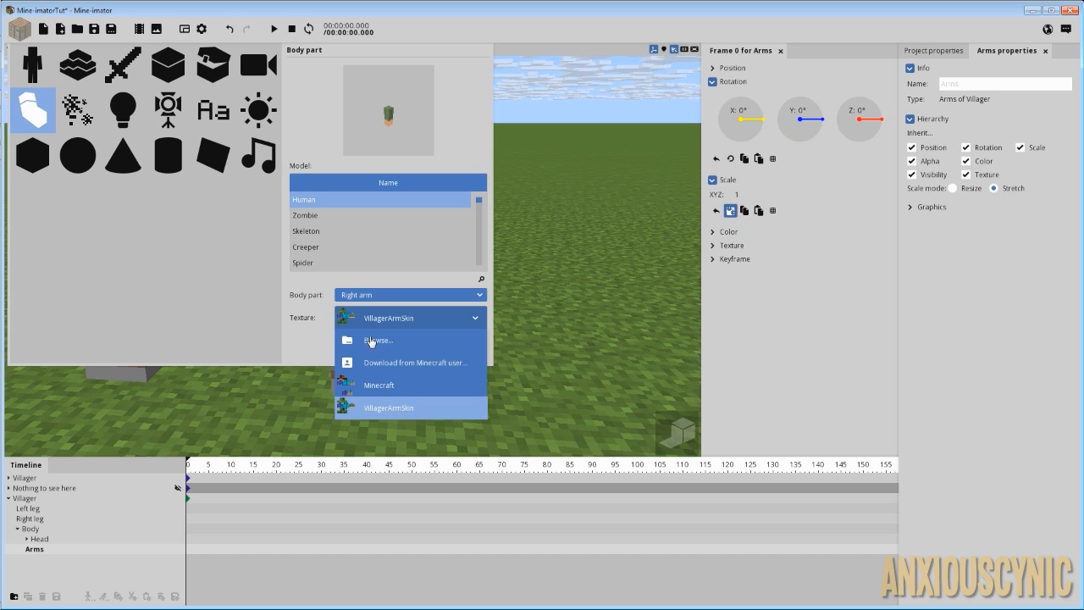
mouse_move(390, 339)
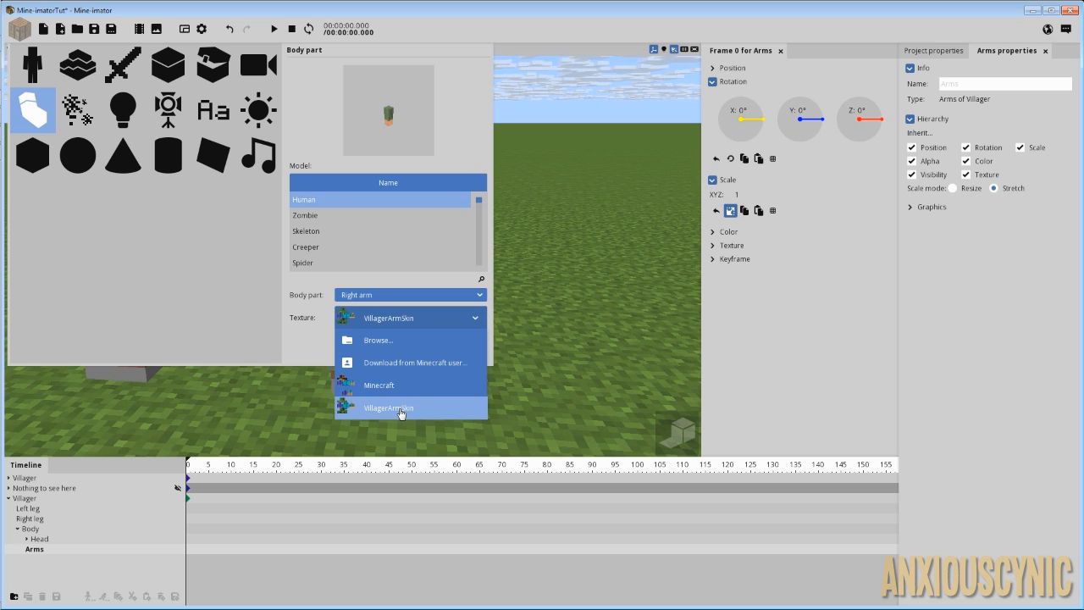
left_click(389, 407)
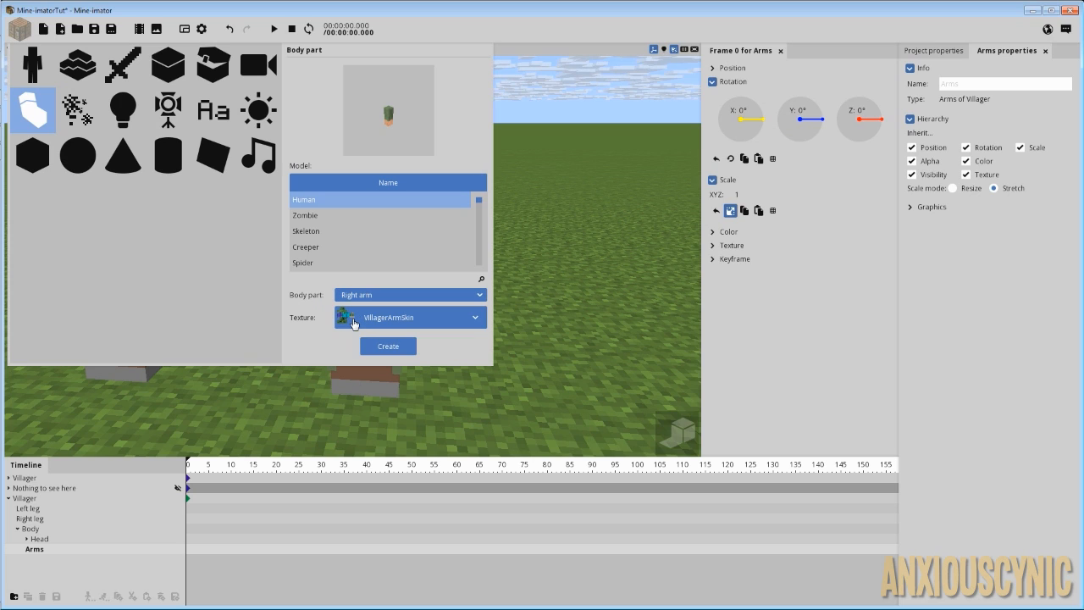
mouse_move(354, 320)
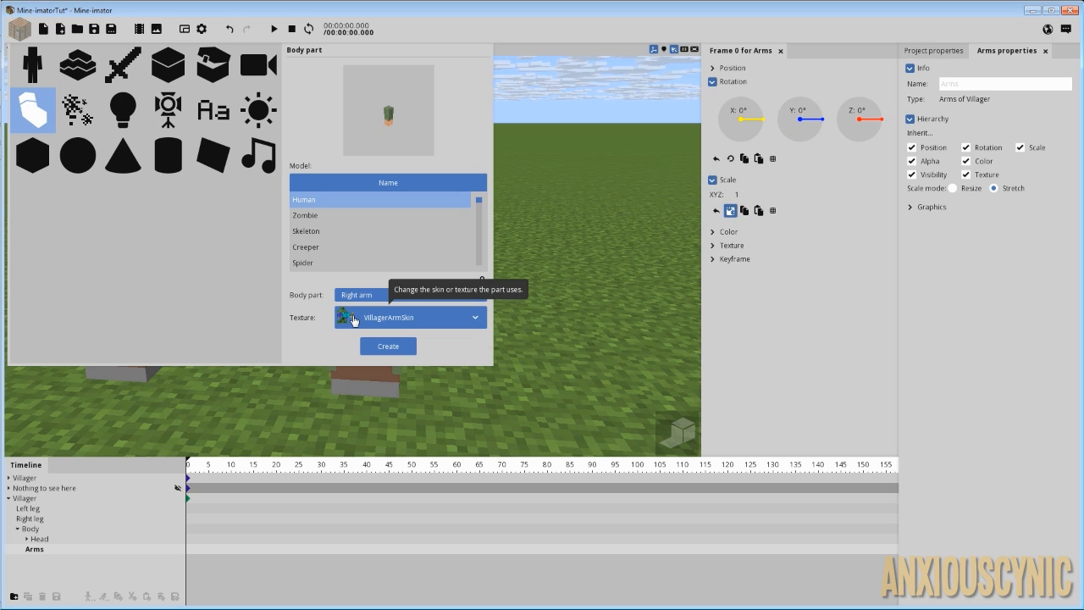
mouse_move(410, 337)
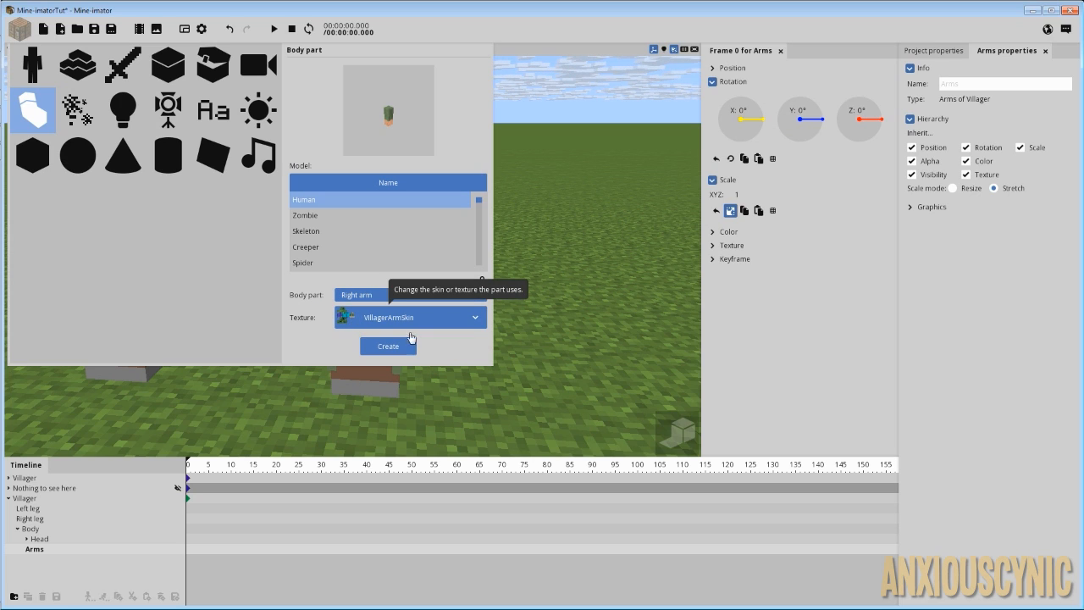
left_click(386, 345)
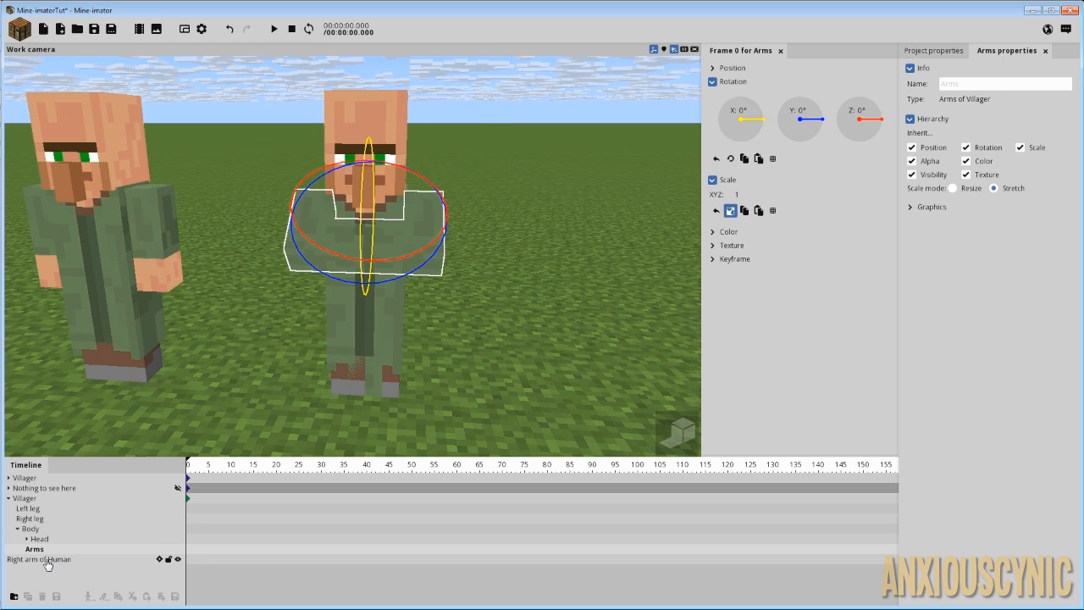
Parent the human right arm to the second villager's Body.
left_click(43, 559)
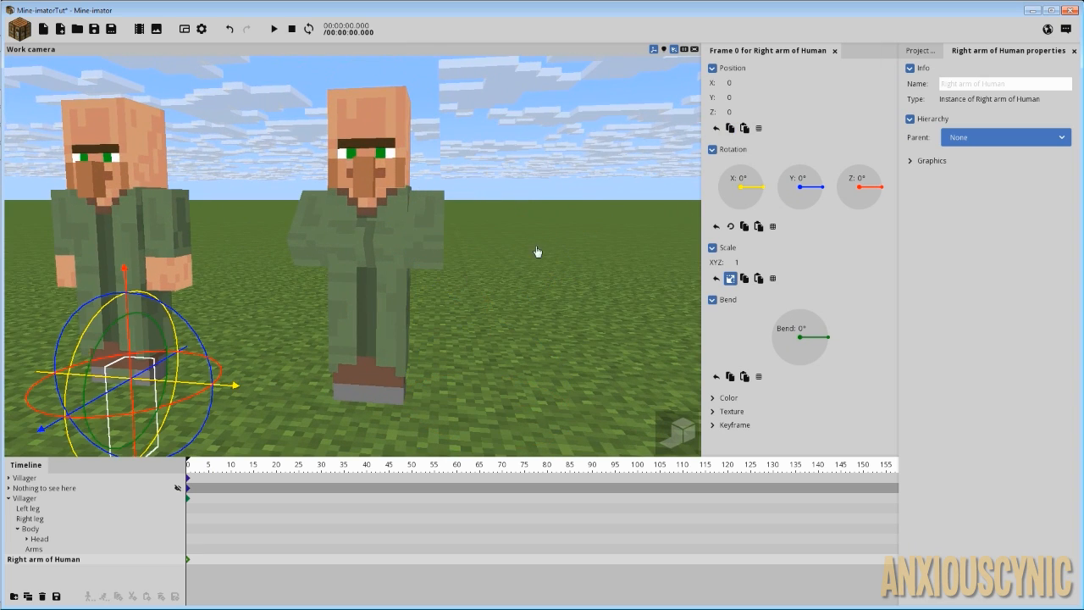
left_click(1006, 136)
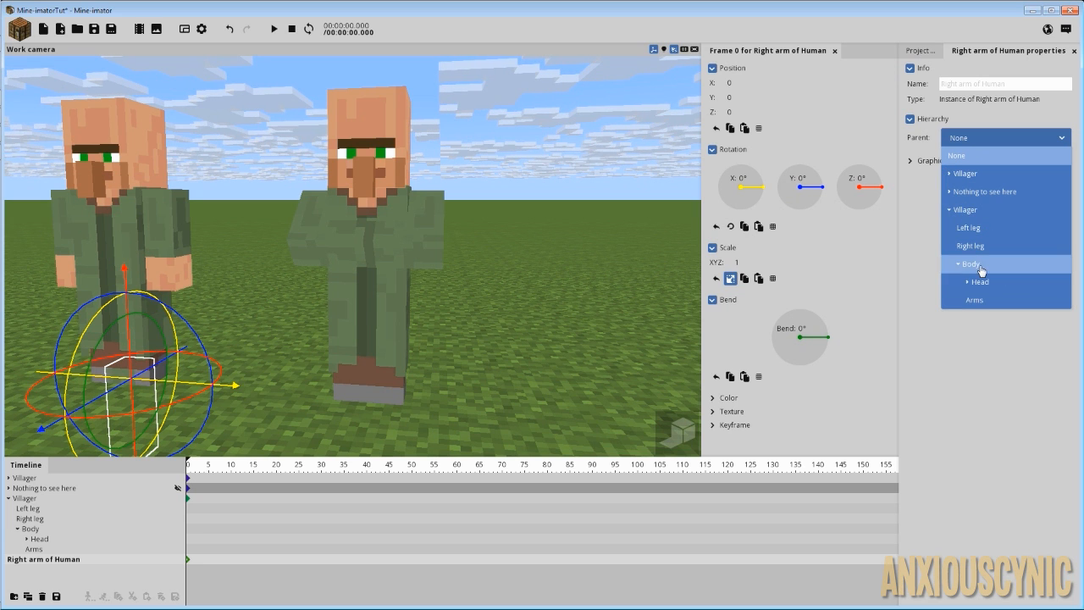
left_click(970, 265)
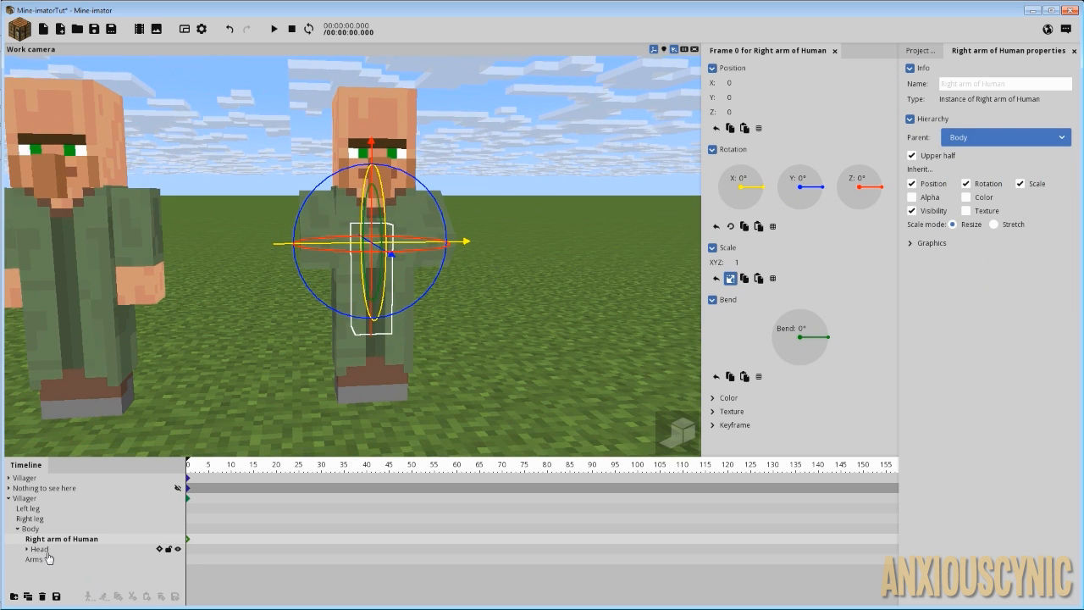
left_click(34, 559)
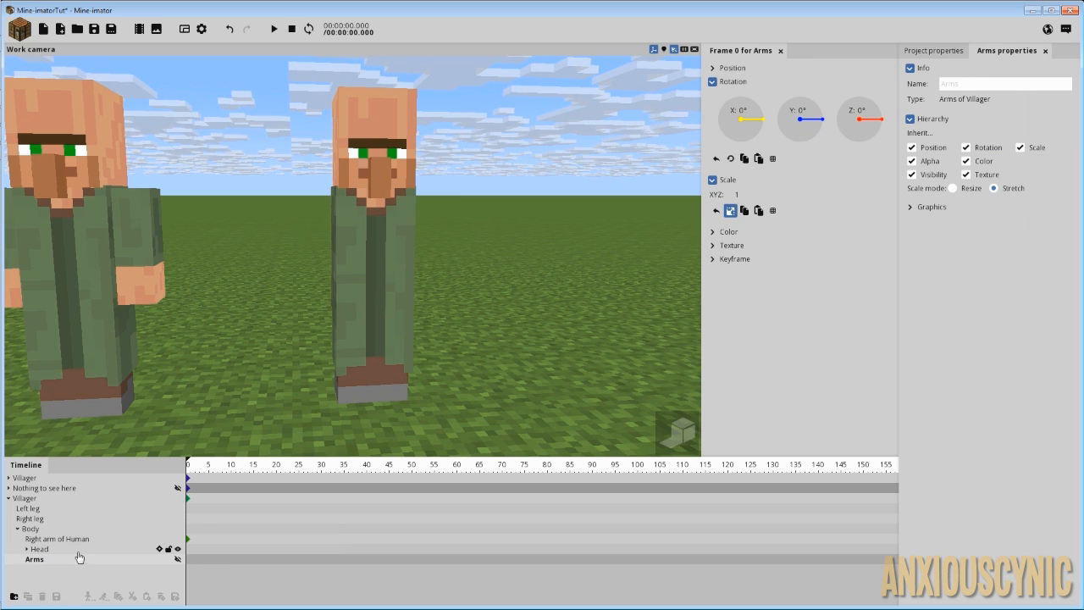
Move the right arm up to the villager's right shoulder.
left_click(61, 538)
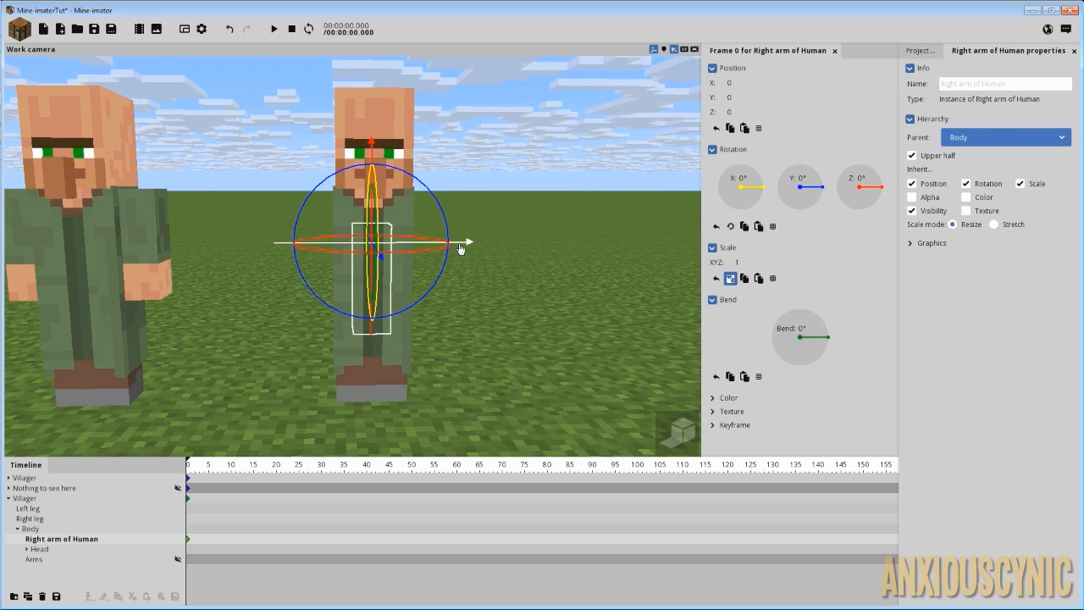
left_click_drag(461, 243, 415, 244)
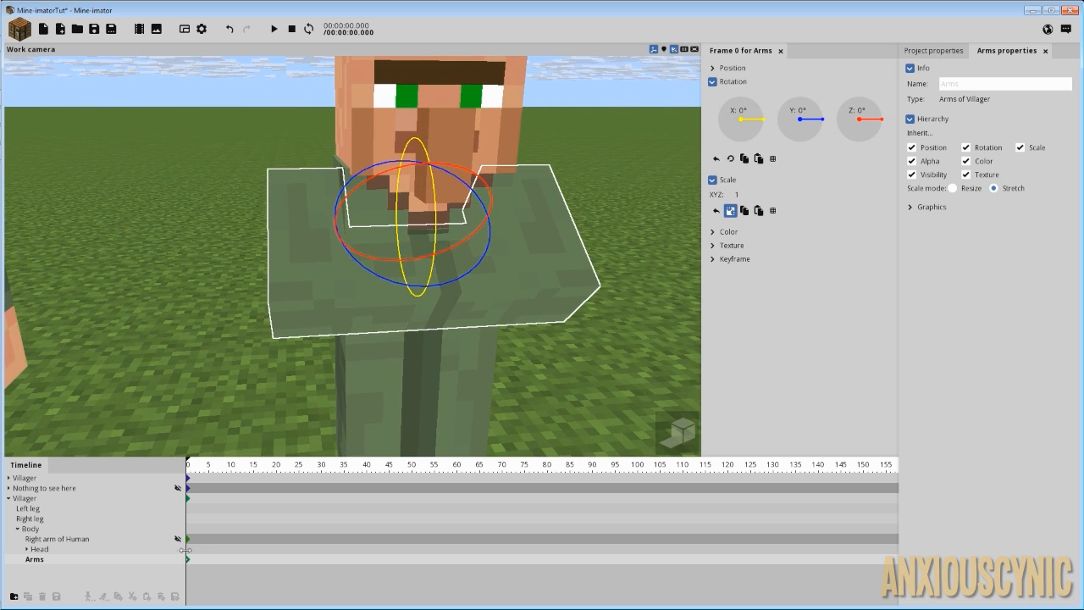
left_click(58, 538)
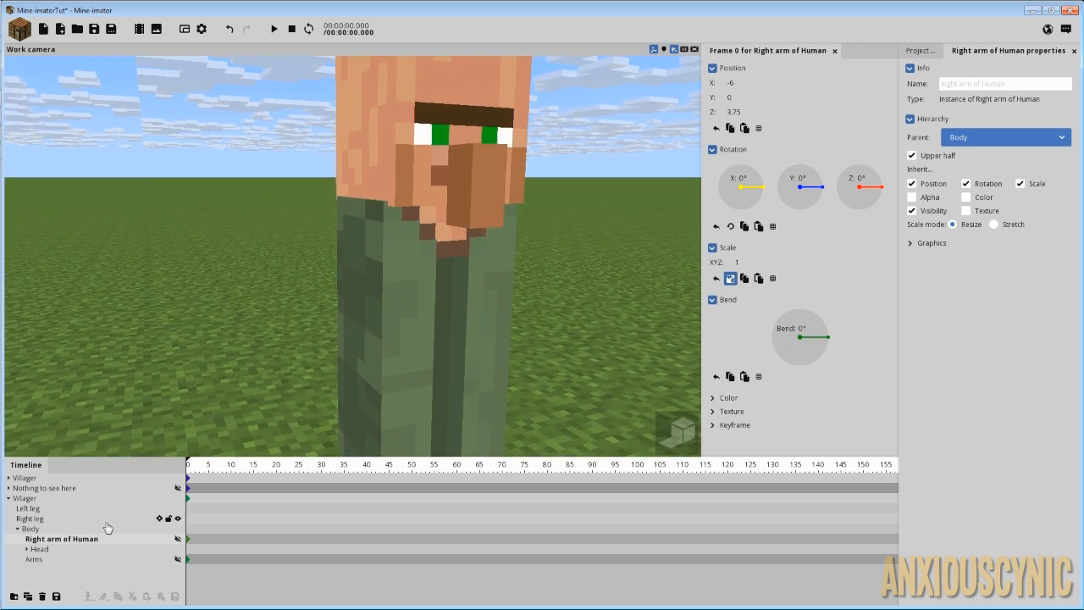
left_click(61, 538)
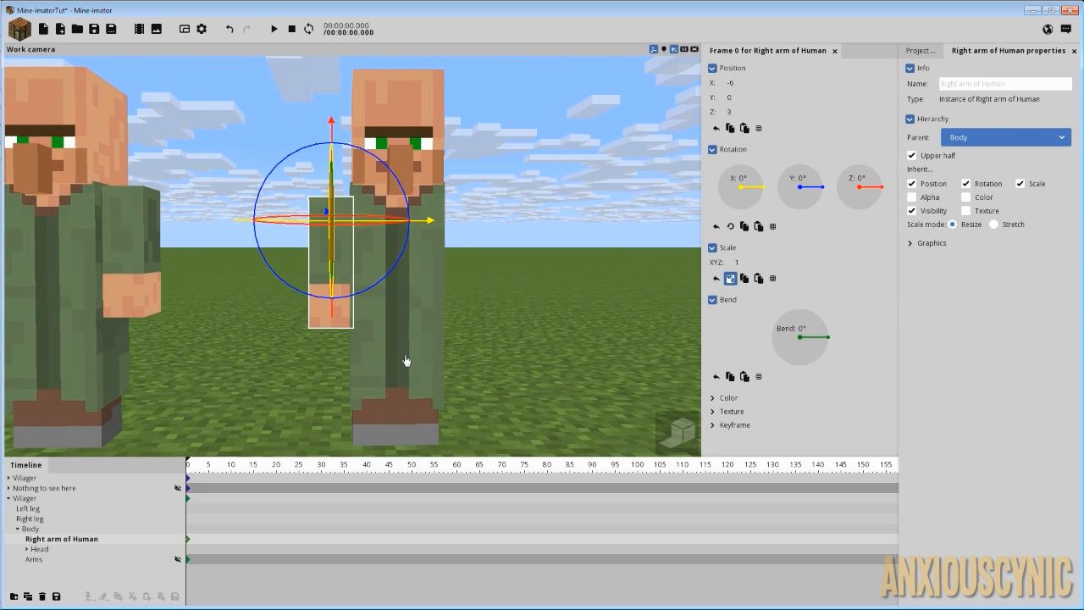
mouse_move(979, 105)
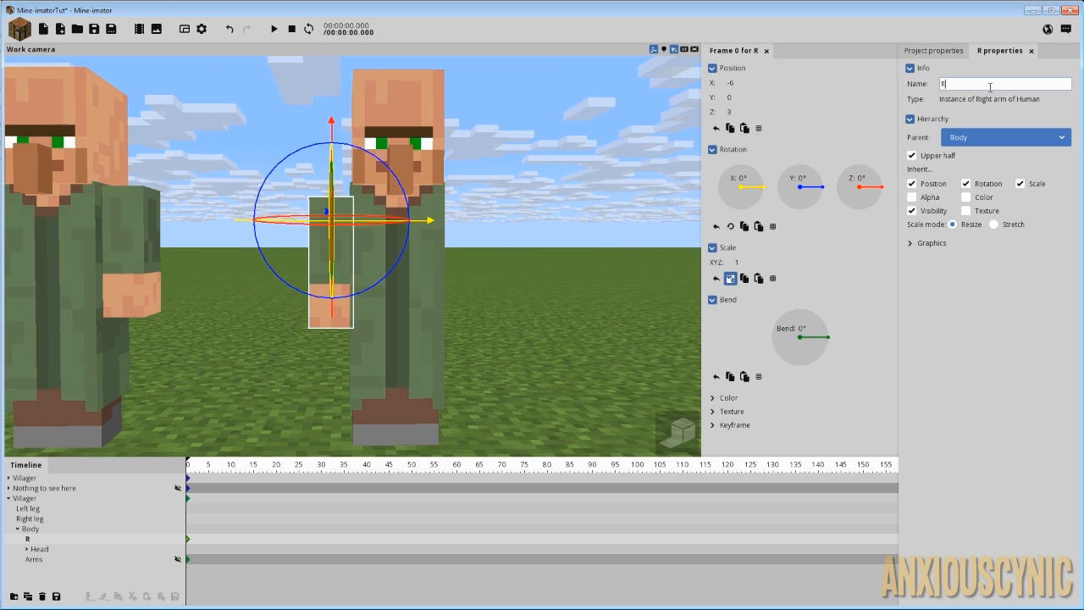
Name the arm RightArm, duplicate it as LeftArm and select it to bend.
type("RightArm")
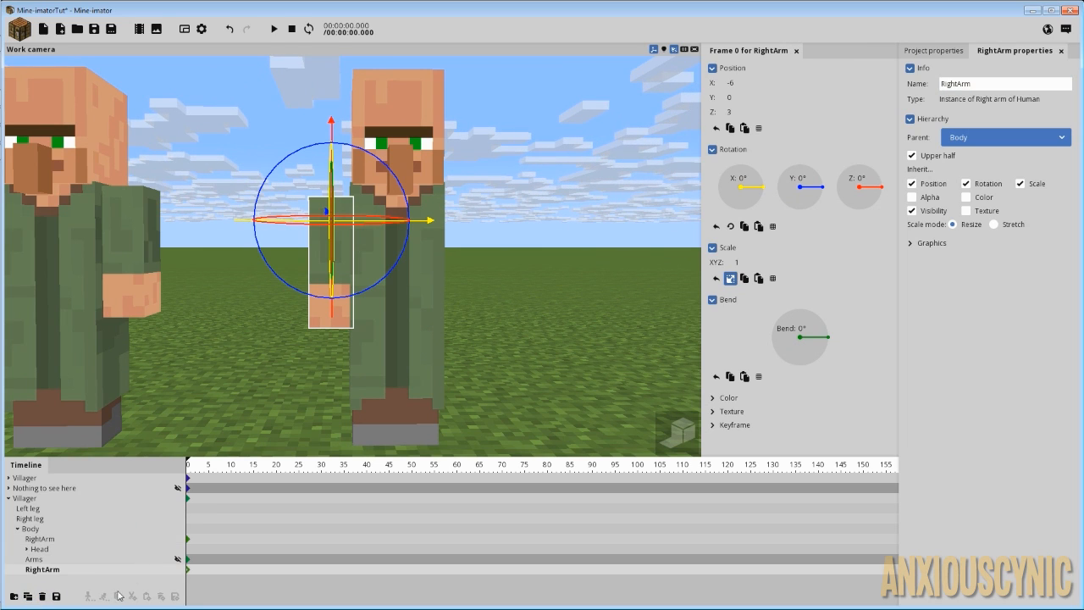
left_click(1004, 83)
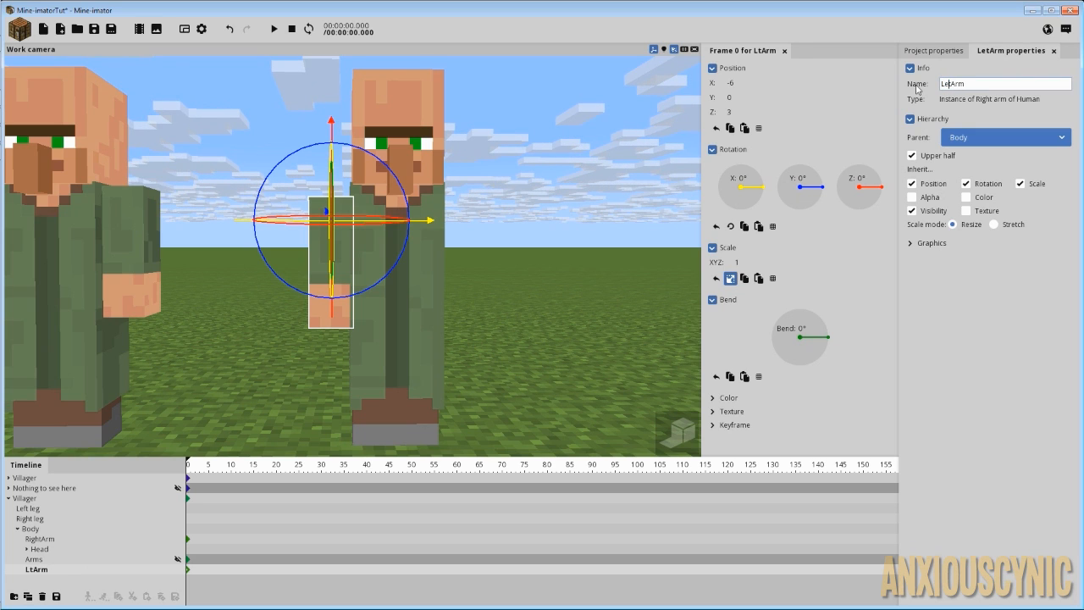
type("LeftArm")
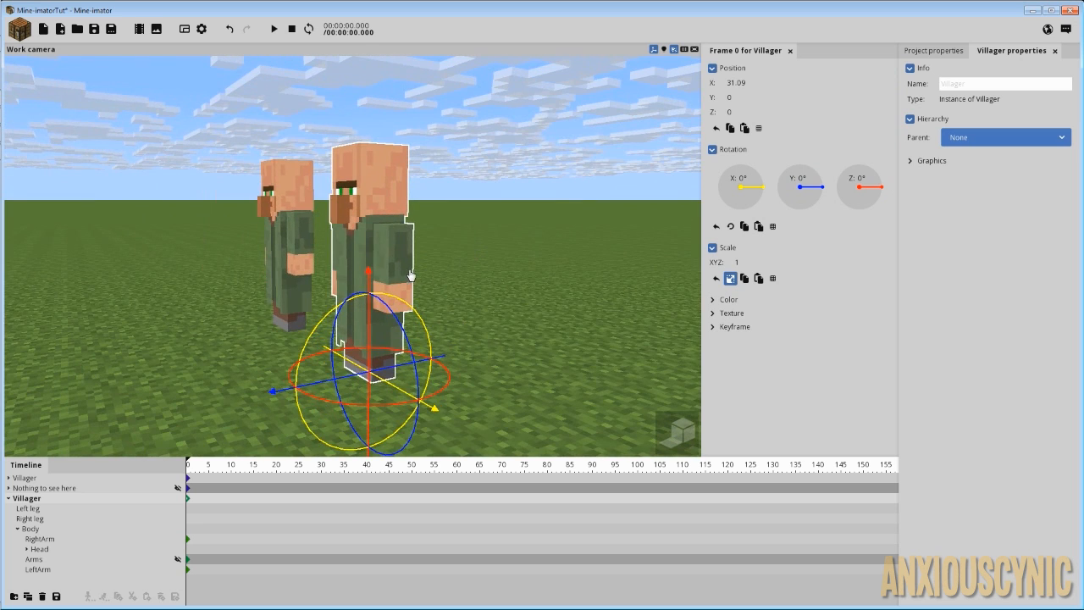
left_click(41, 569)
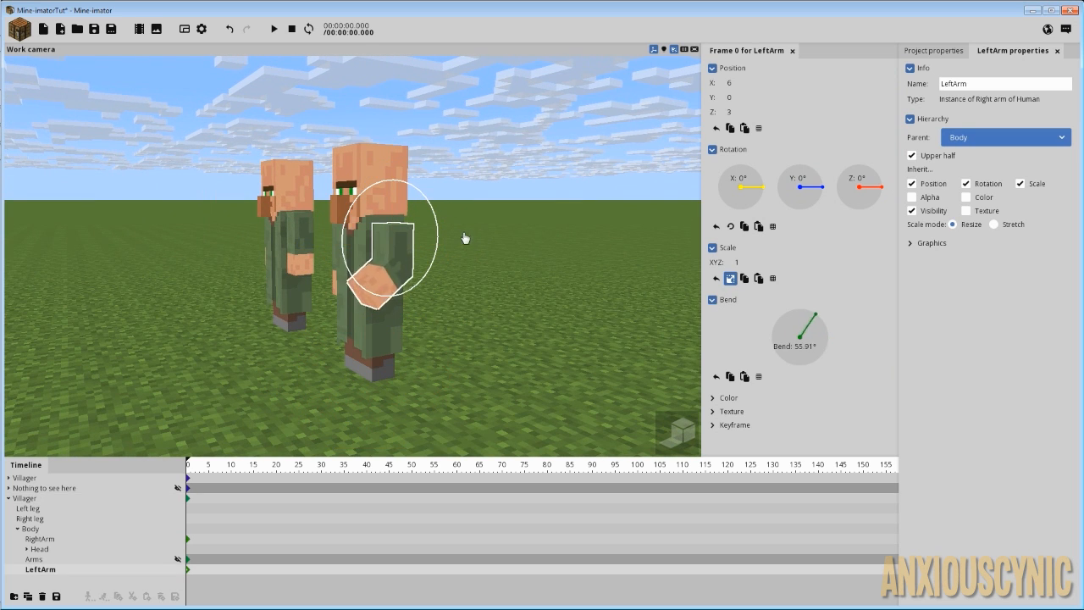